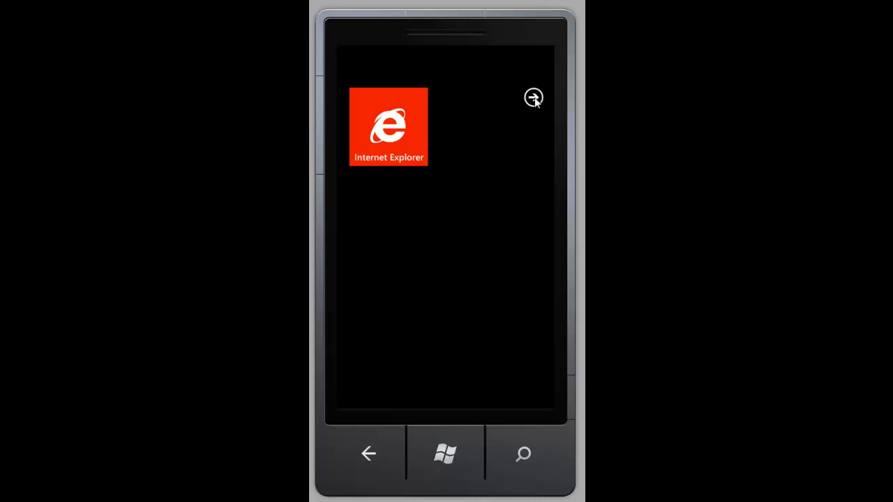
Step: Show the full list of installed apps from the Start screen
left_click(534, 97)
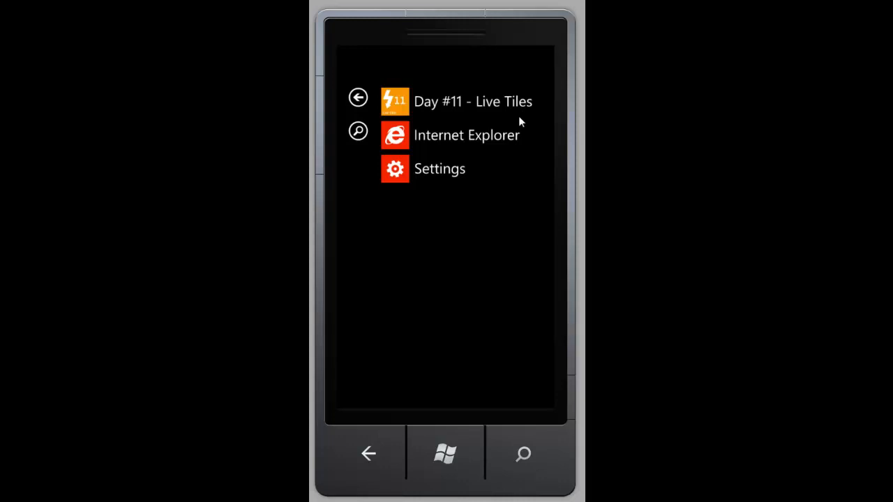
mouse_move(504, 108)
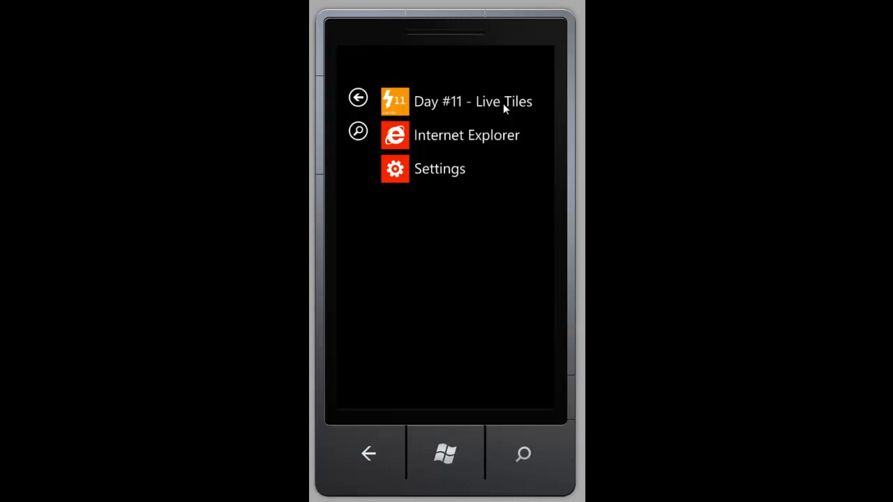
Step: Pin the Day #11 Live Tiles app to Start so its tile appears beside Internet Explorer
left_click(473, 102)
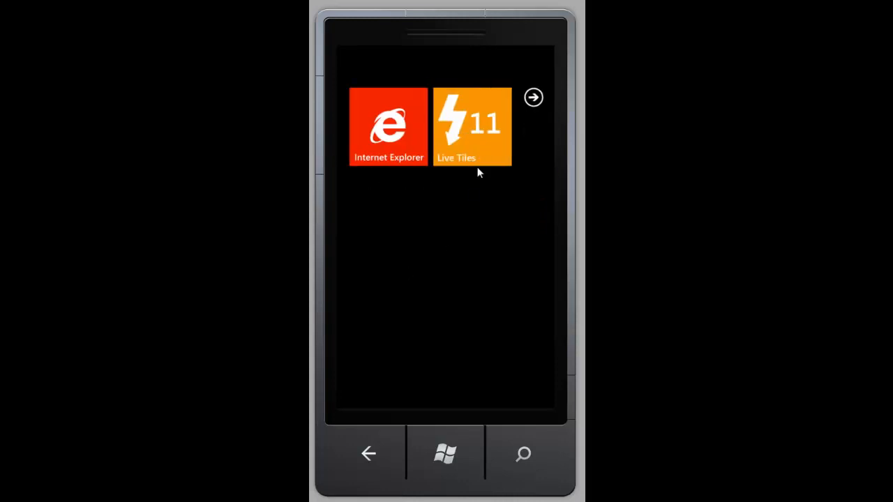
mouse_move(473, 183)
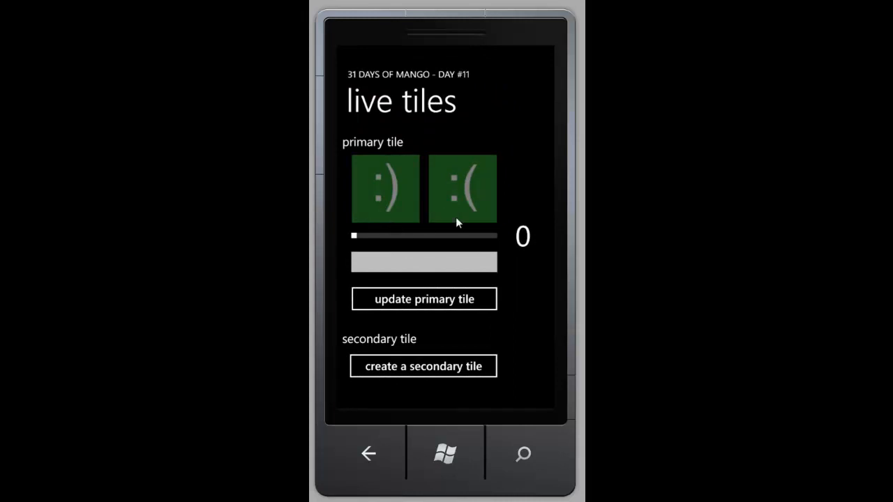
mouse_move(402, 227)
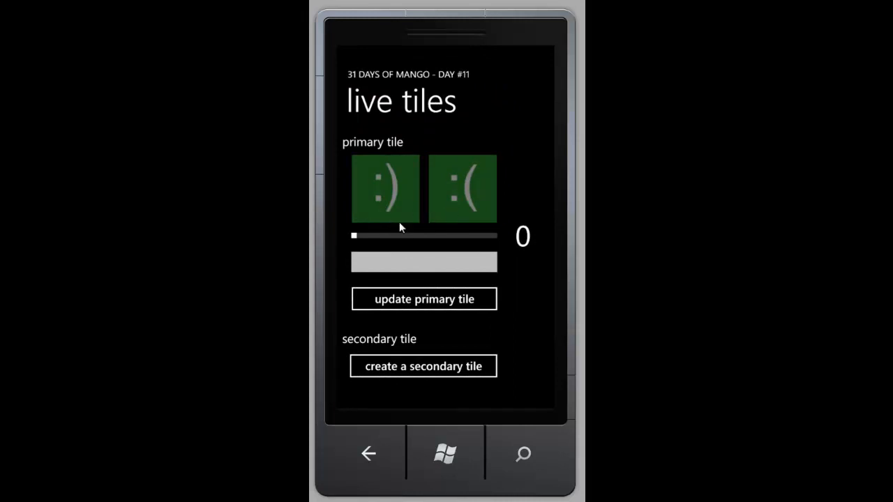
left_click_drag(354, 235, 453, 235)
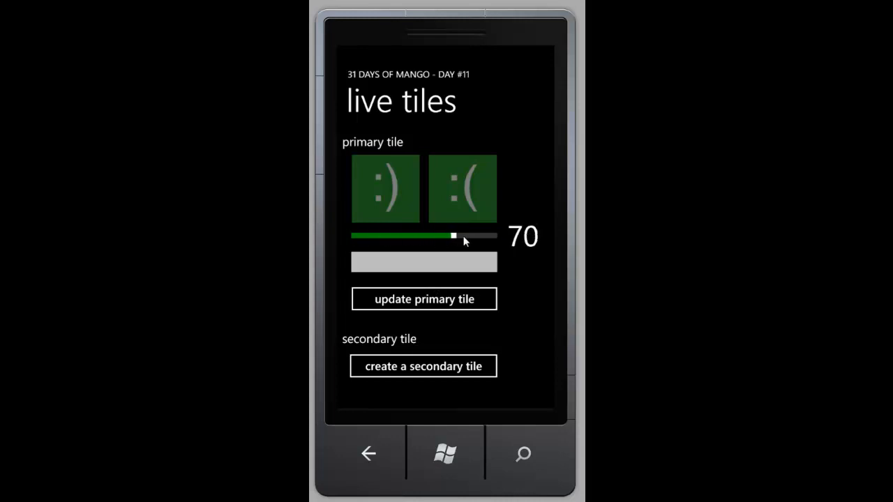
left_click_drag(452, 235, 433, 235)
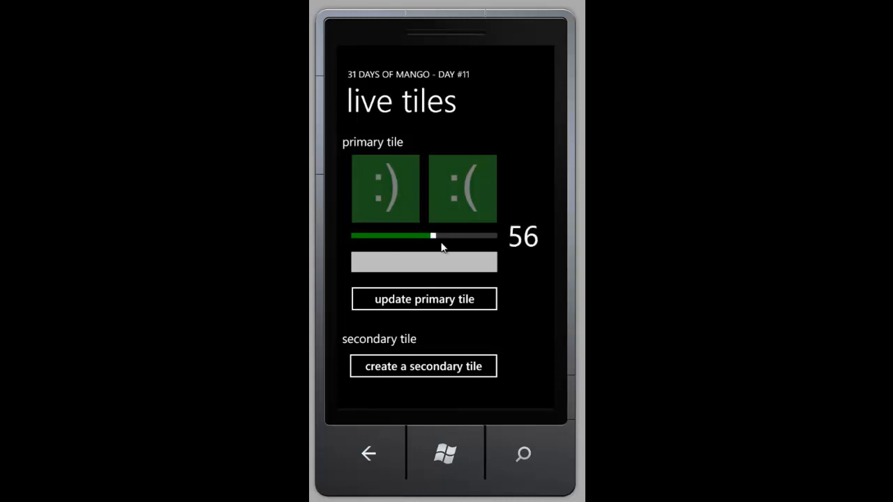
left_click_drag(432, 235, 495, 235)
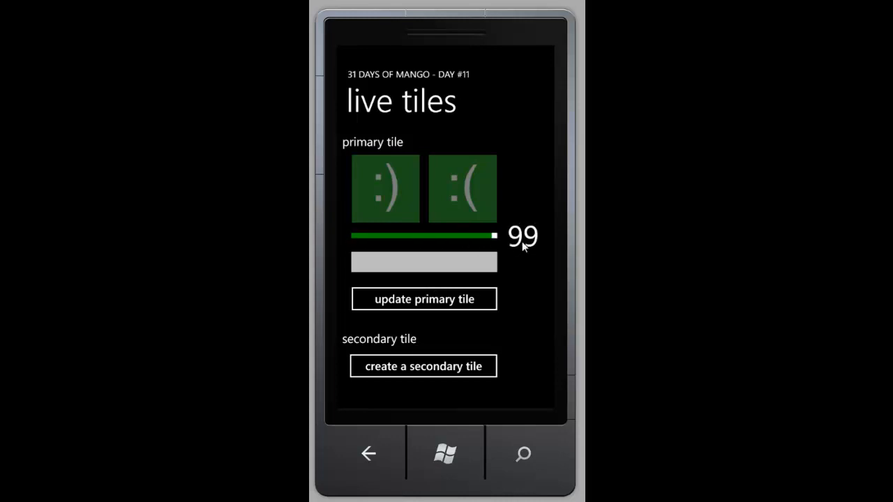
left_click_drag(492, 236, 392, 236)
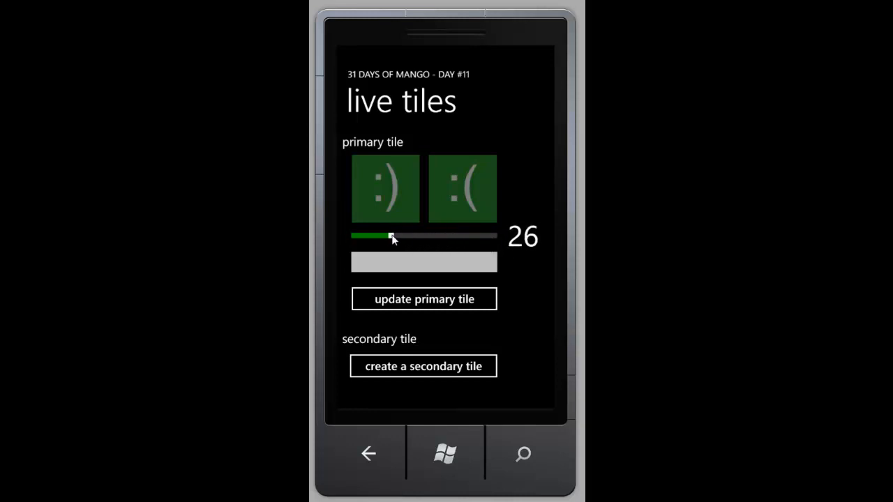
left_click_drag(391, 236, 352, 236)
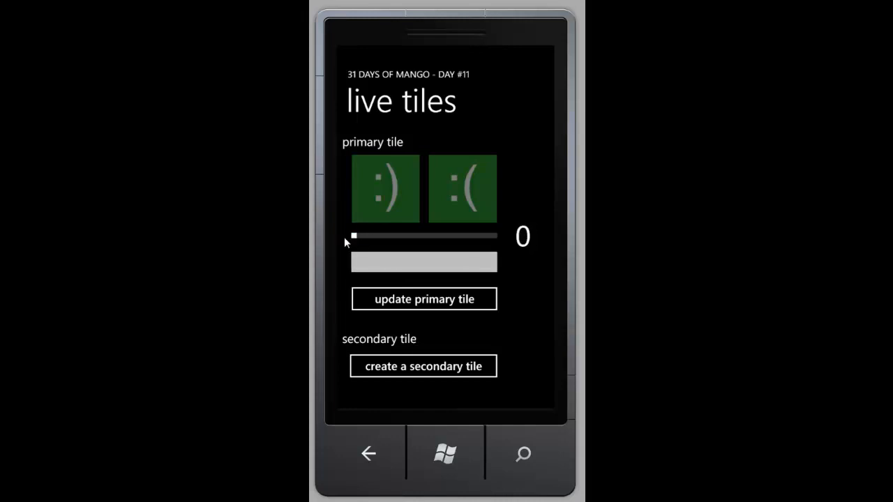
Step: Set the count slider to 14, update the primary tile and view it on Start
left_click_drag(354, 235, 373, 235)
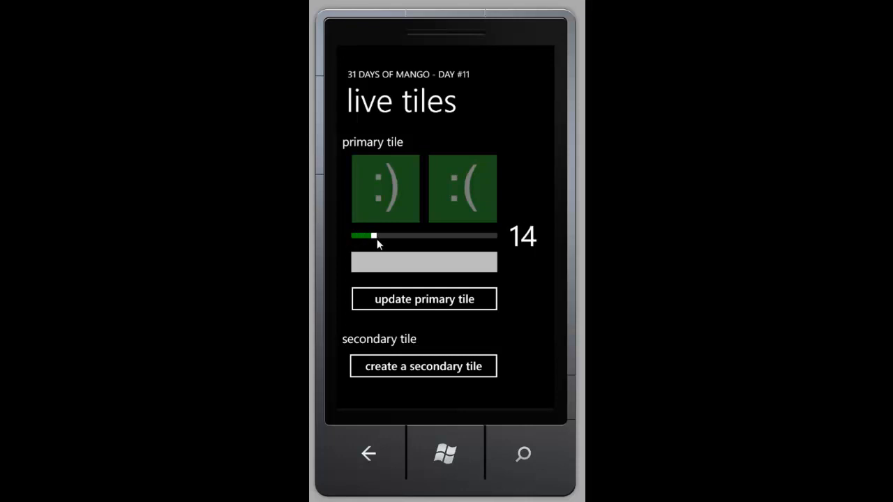
mouse_move(426, 304)
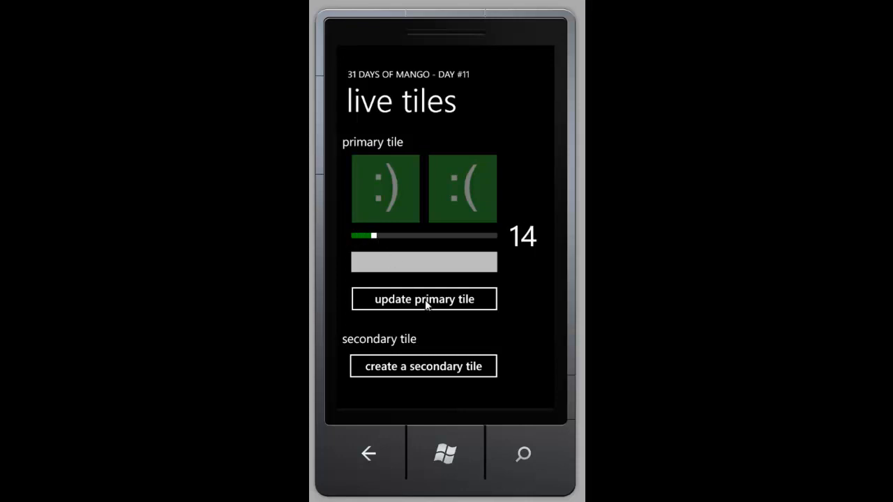
left_click(445, 454)
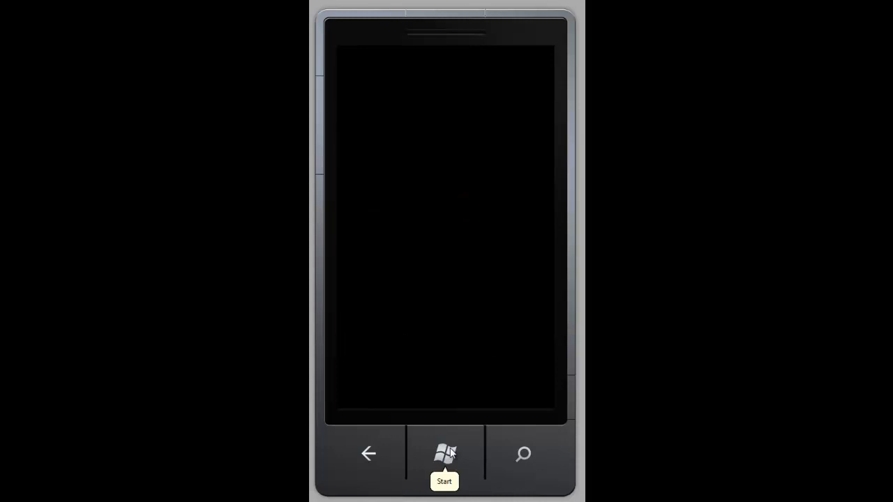
left_click(444, 454)
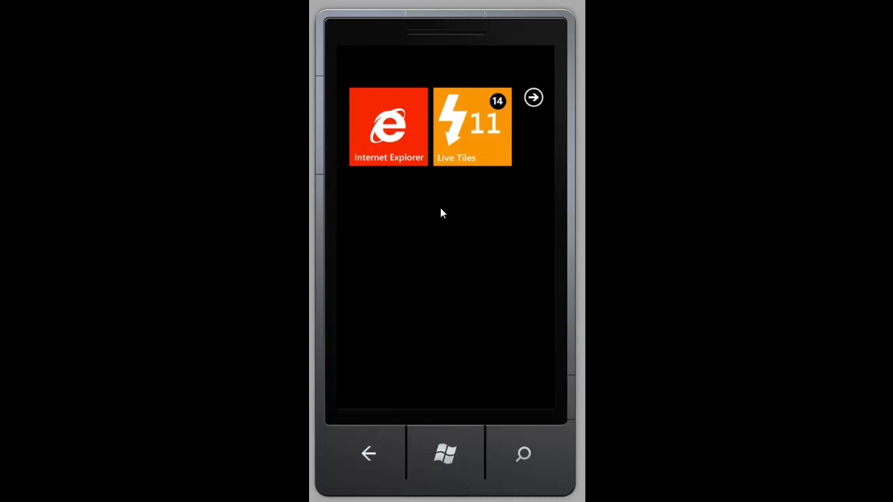
mouse_move(466, 148)
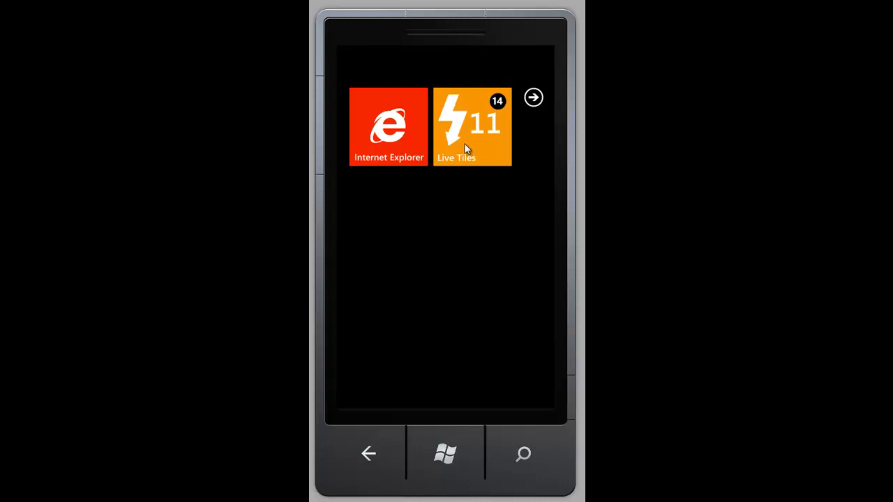
Step: From the tile, set count 37 with the :) happy-face image, update, and reopen the app
left_click(472, 127)
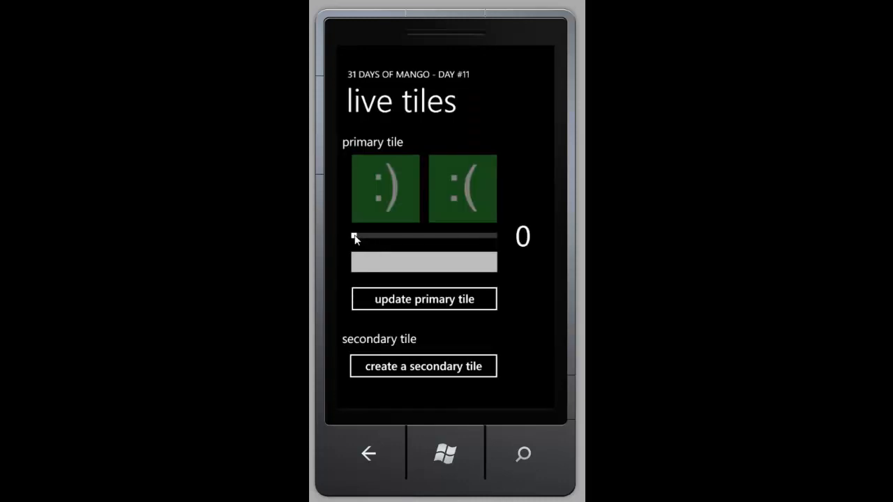
left_click_drag(354, 235, 406, 235)
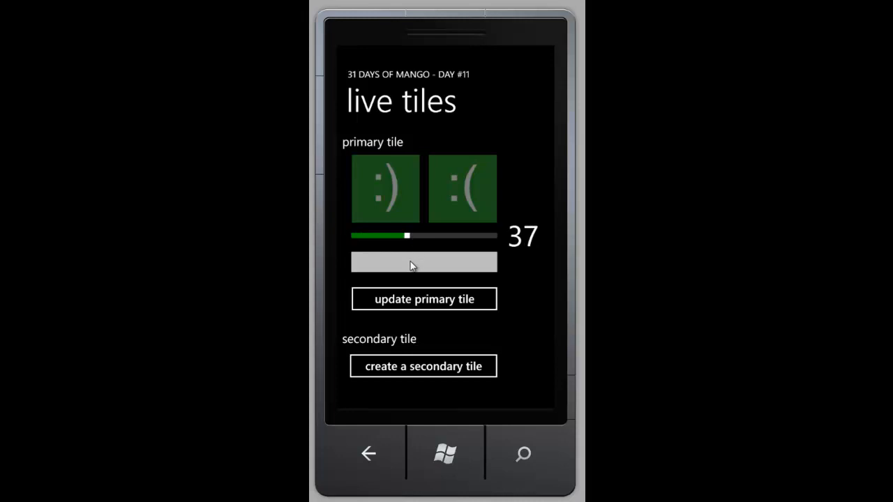
mouse_move(429, 192)
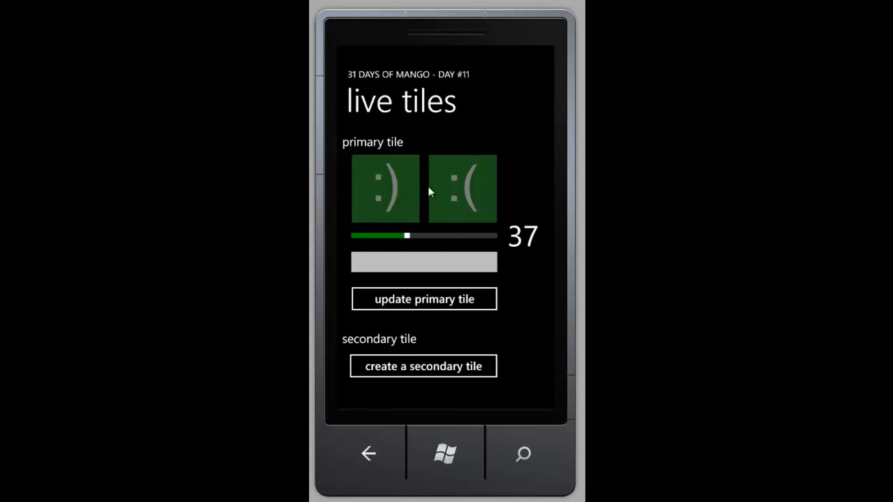
left_click(385, 188)
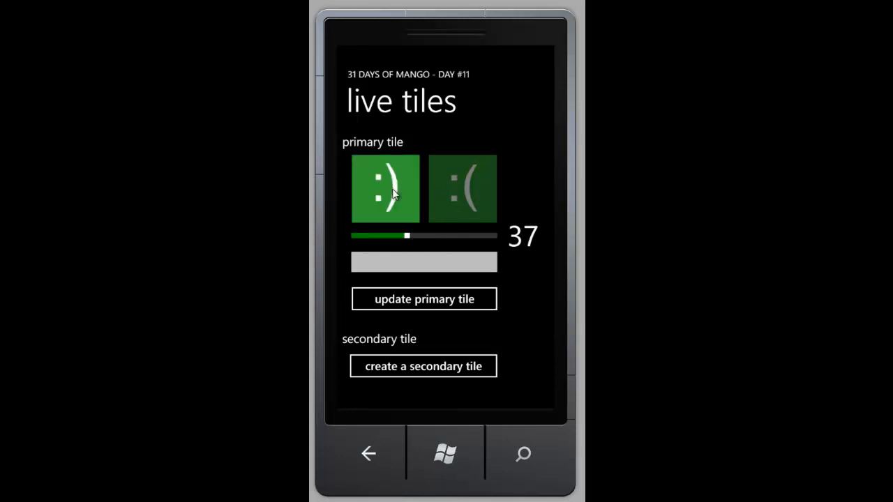
mouse_move(457, 201)
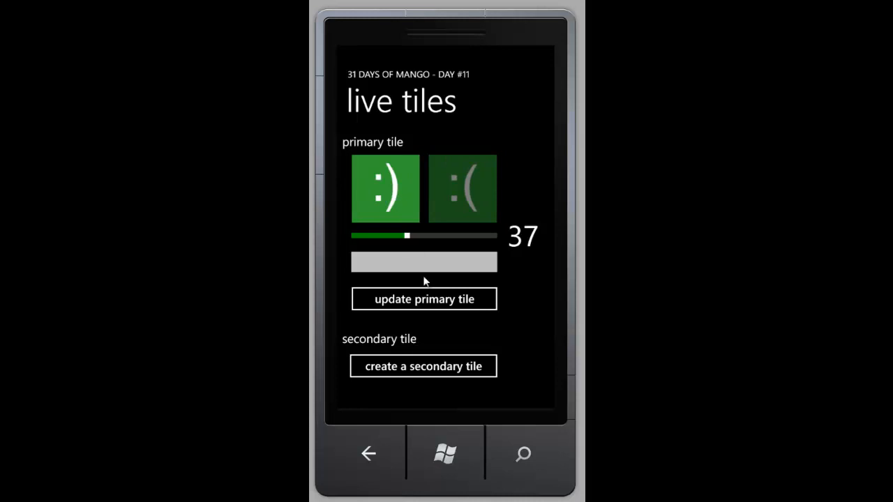
mouse_move(477, 368)
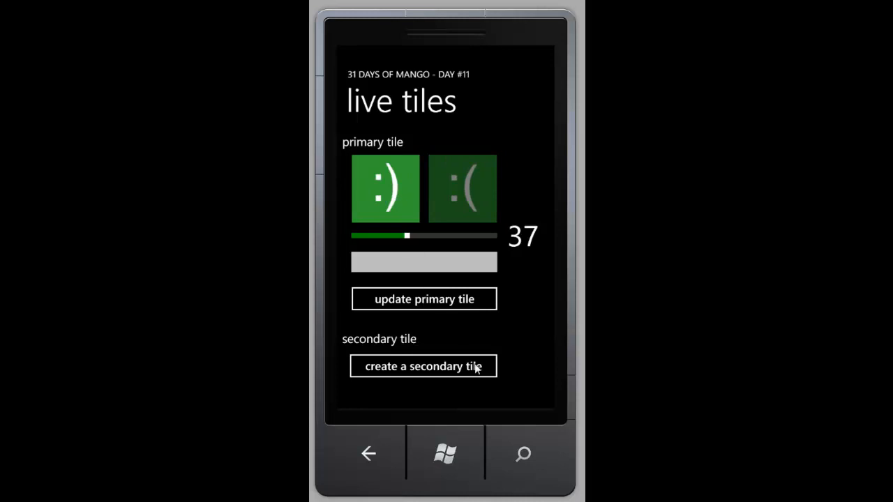
mouse_move(403, 188)
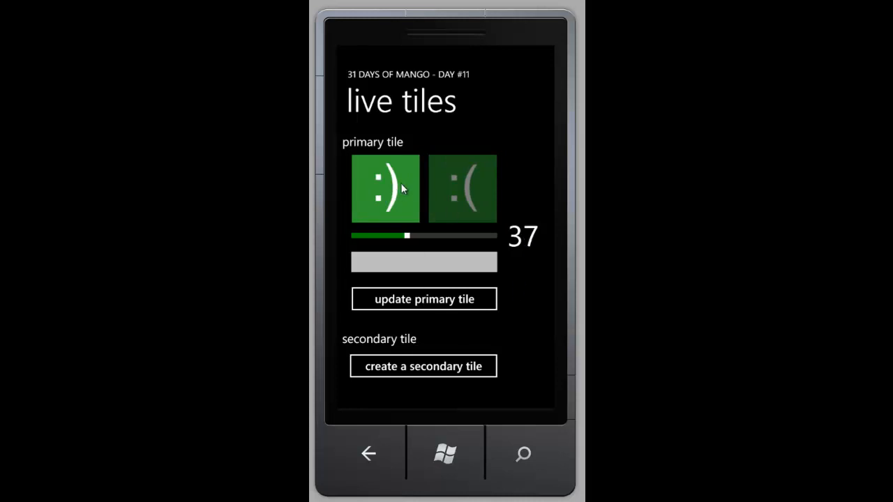
mouse_move(445, 454)
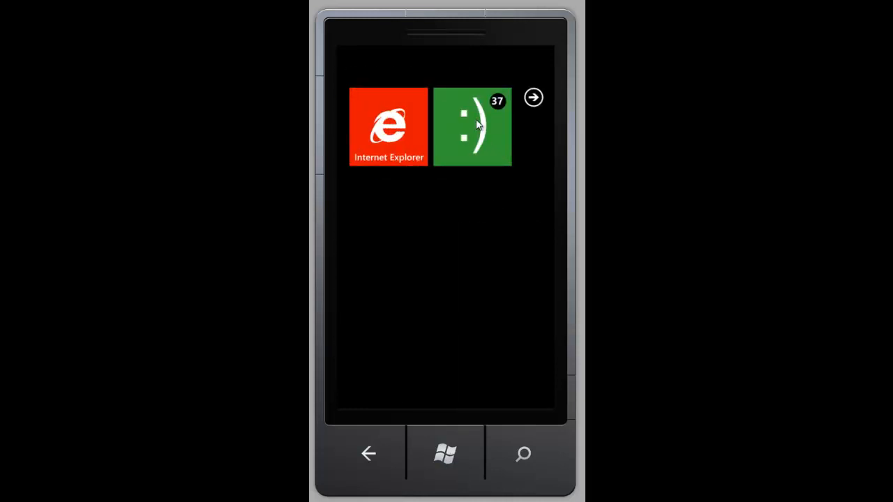
left_click(533, 98)
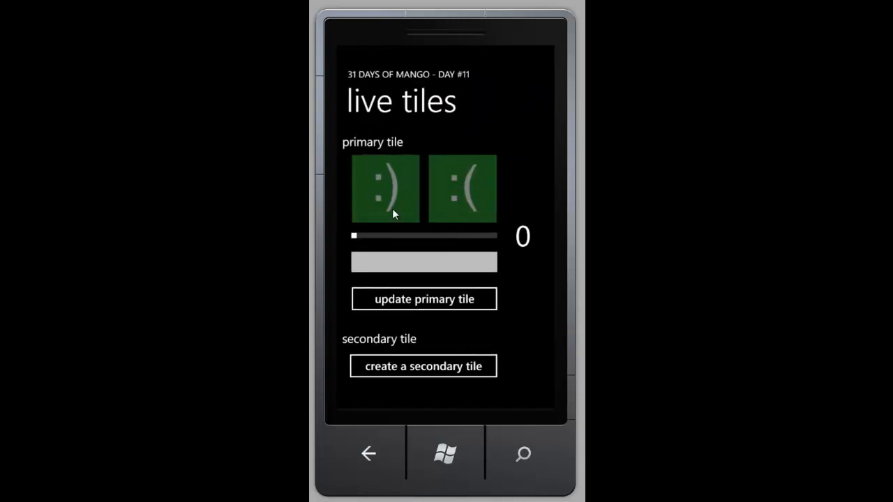
Step: Choose the :( sad face, count 70 and title 'sad panda', then show the apps list
left_click(462, 189)
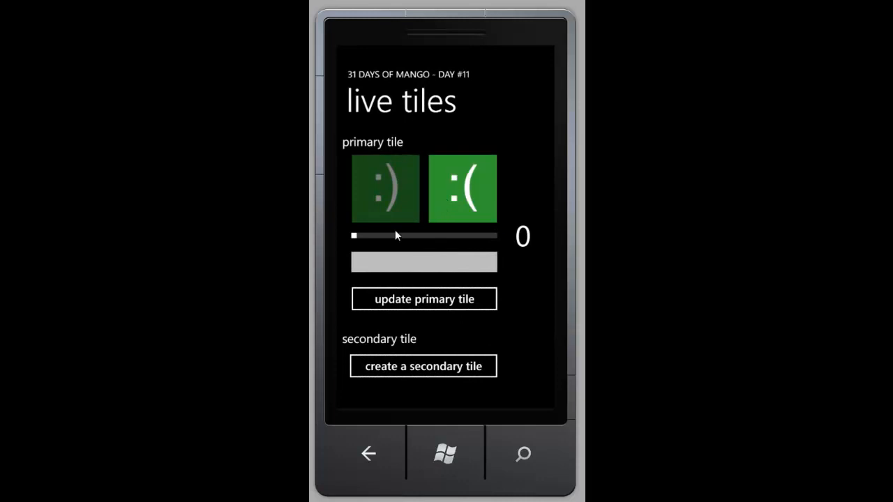
left_click_drag(353, 235, 448, 235)
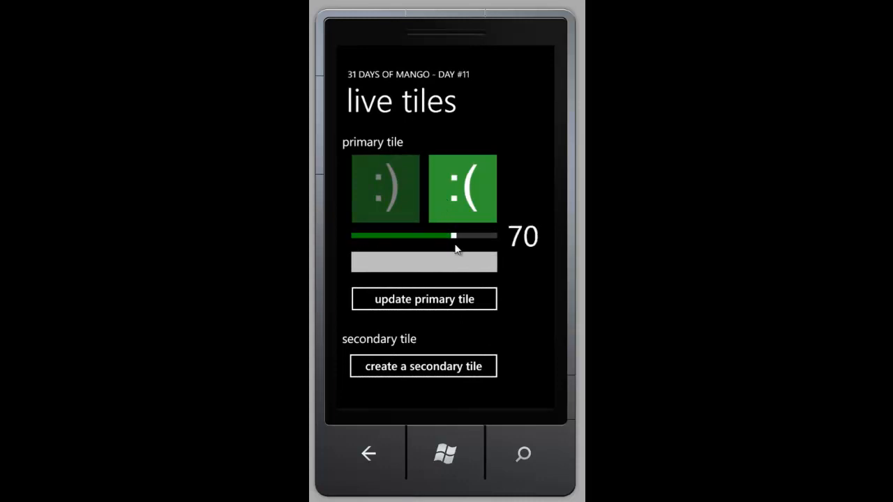
left_click(424, 263)
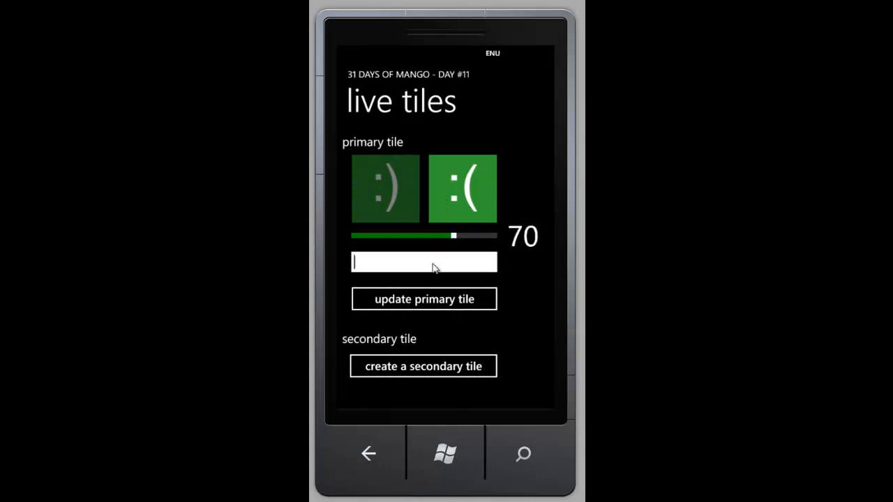
type("sad panda")
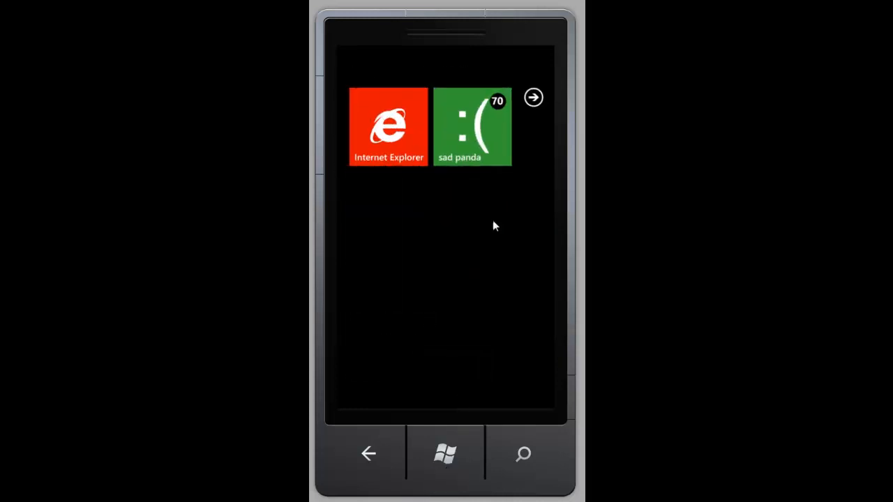
mouse_move(457, 249)
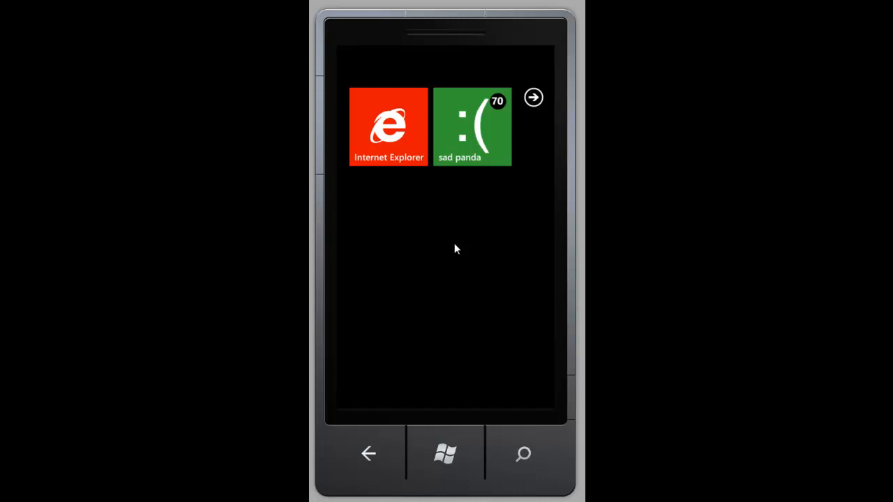
left_click(534, 97)
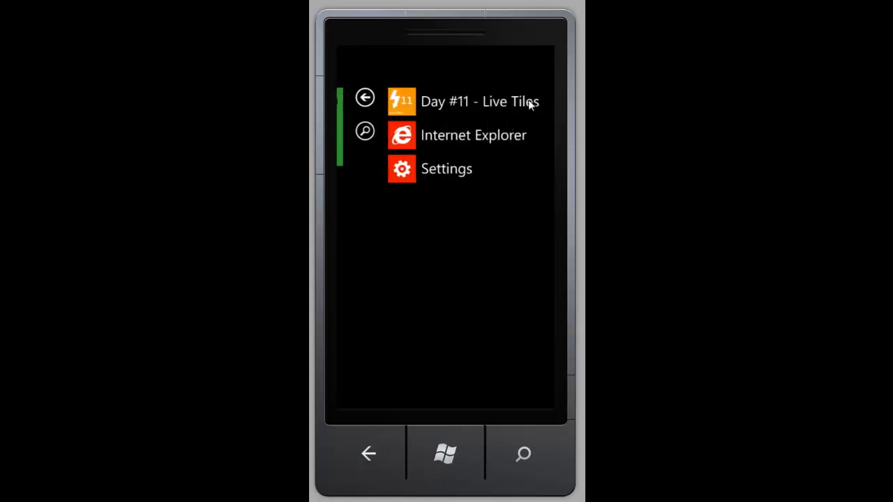